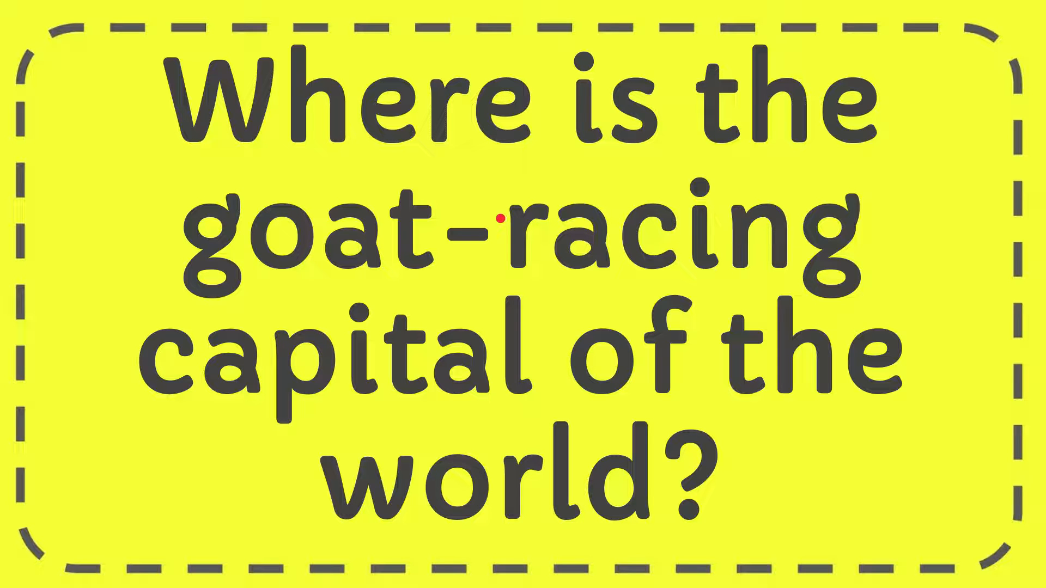
mouse_move(581, 374)
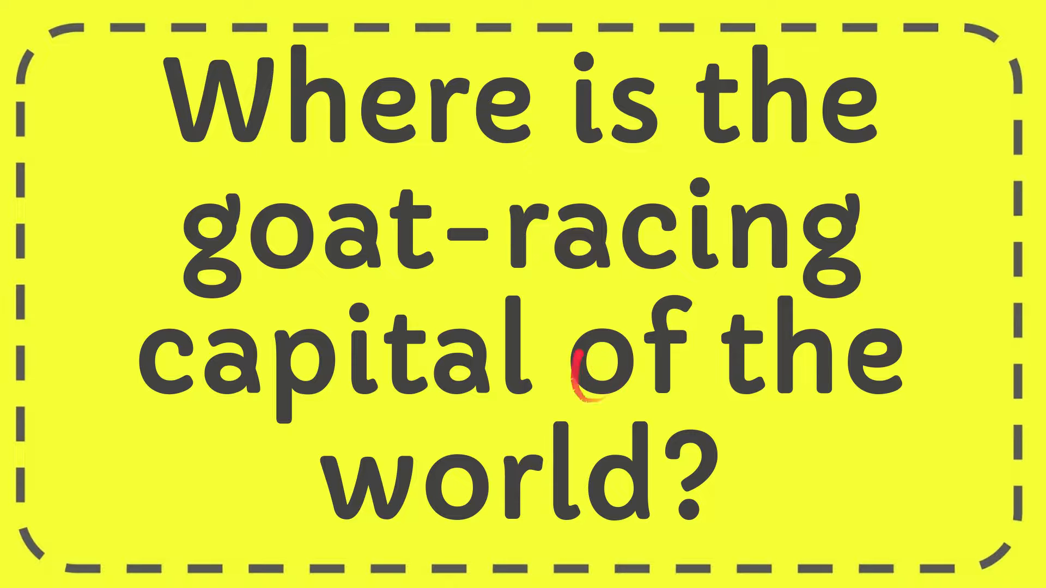